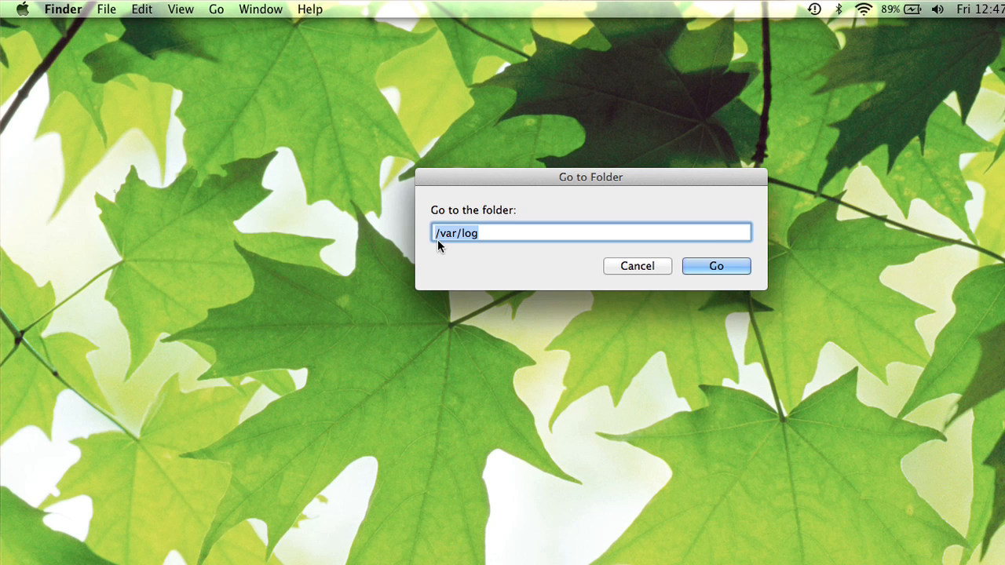
{"action": "mouse_move", "coordinate": [460, 223]}
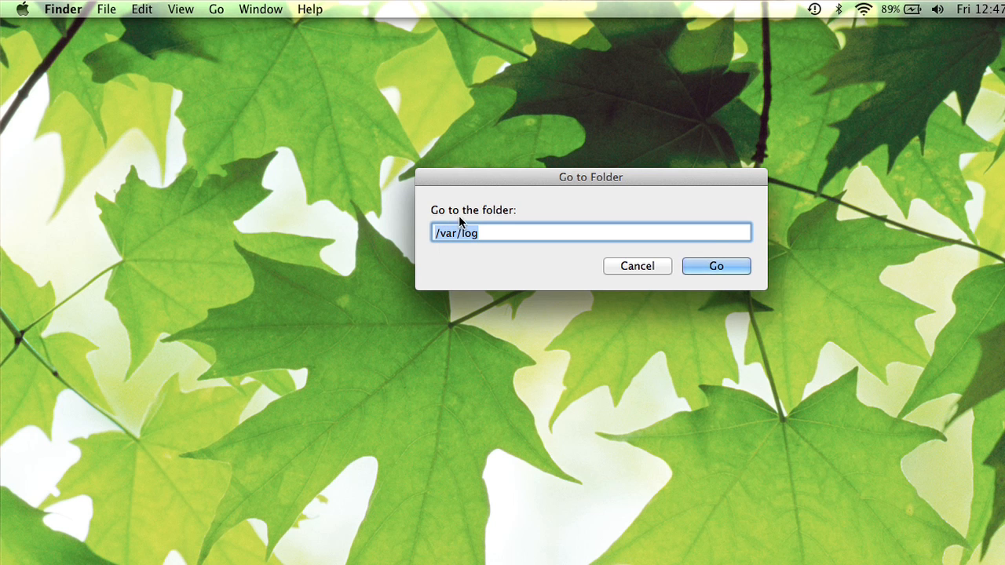
- Cancel the Go to Folder prompt holding /var/log, returning to the desktop
{"action": "left_click", "coordinate": [636, 265]}
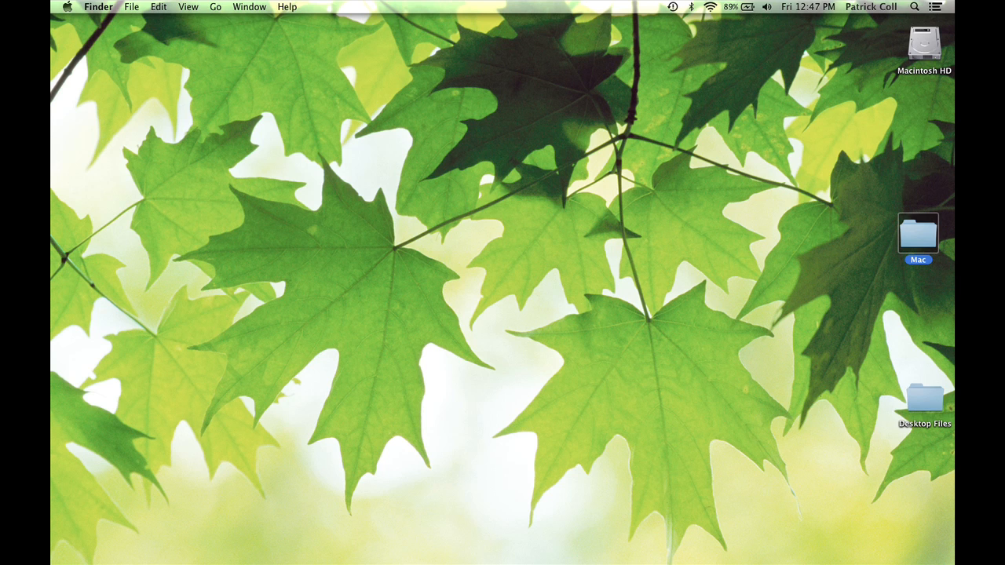
{"action": "mouse_move", "coordinate": [379, 54]}
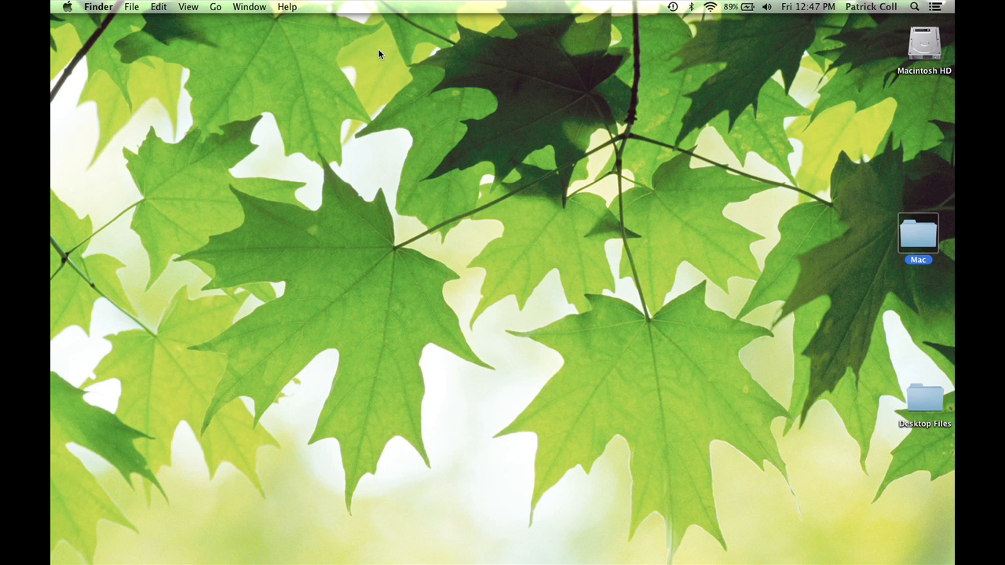
{"action": "mouse_move", "coordinate": [260, 14]}
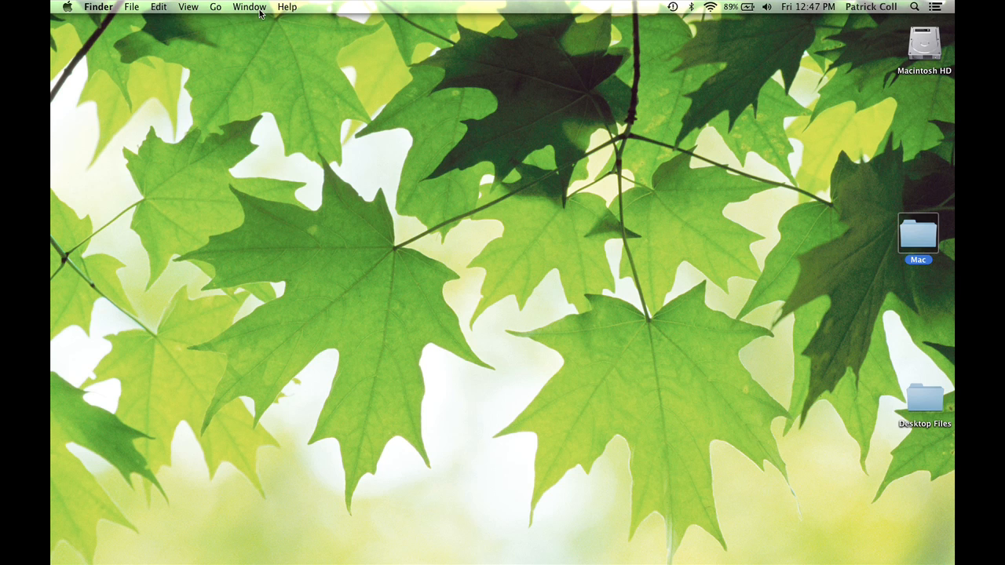
- Use Go to Folder to open /var/log, showing its 66 log items
{"action": "left_click", "coordinate": [215, 8]}
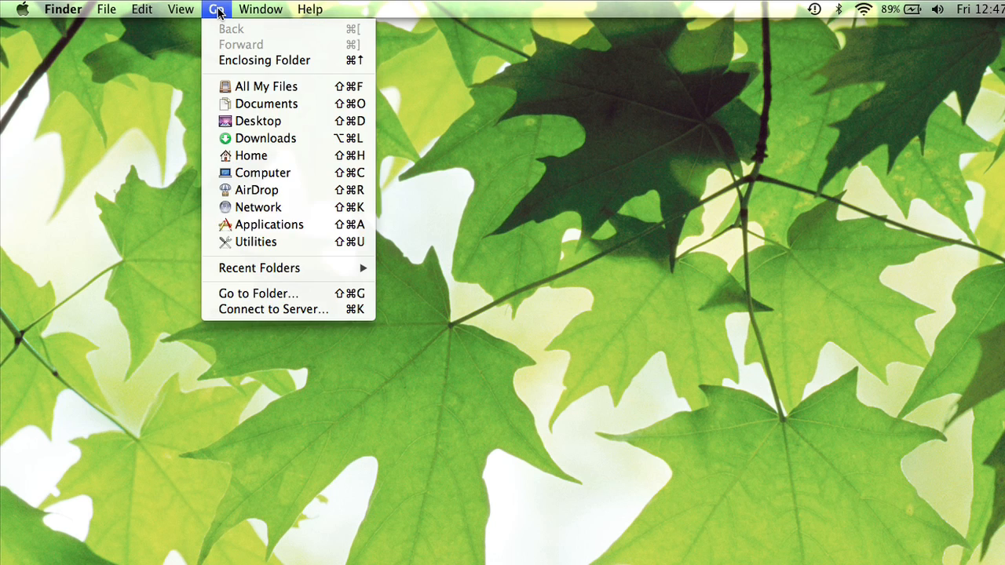
{"action": "mouse_move", "coordinate": [258, 293]}
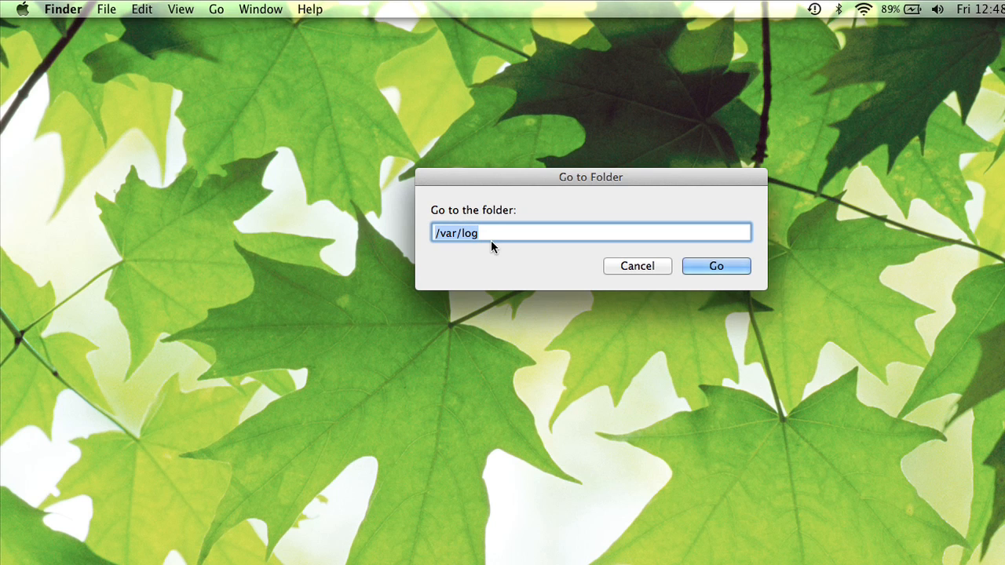
{"action": "mouse_move", "coordinate": [681, 220]}
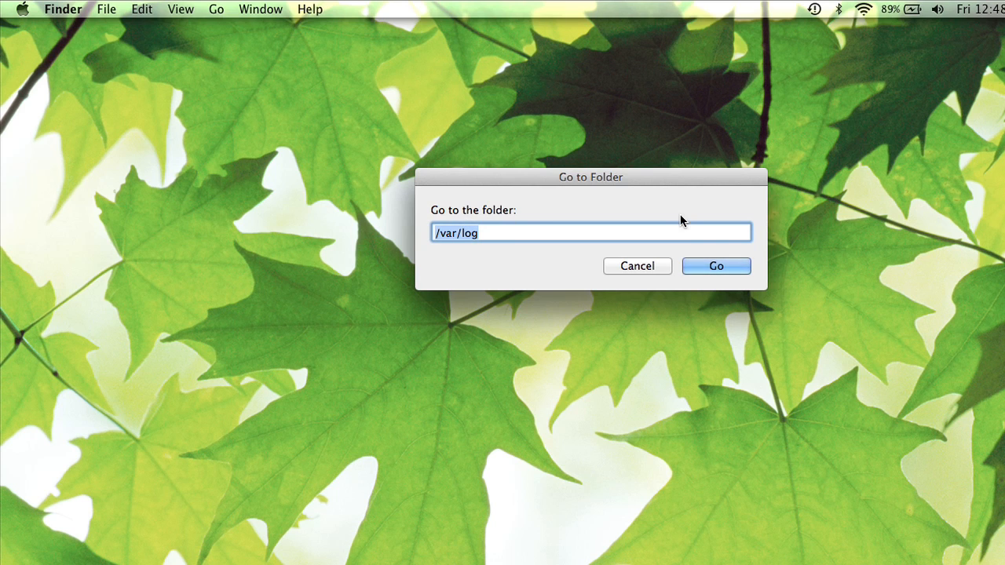
{"action": "left_click", "coordinate": [715, 265]}
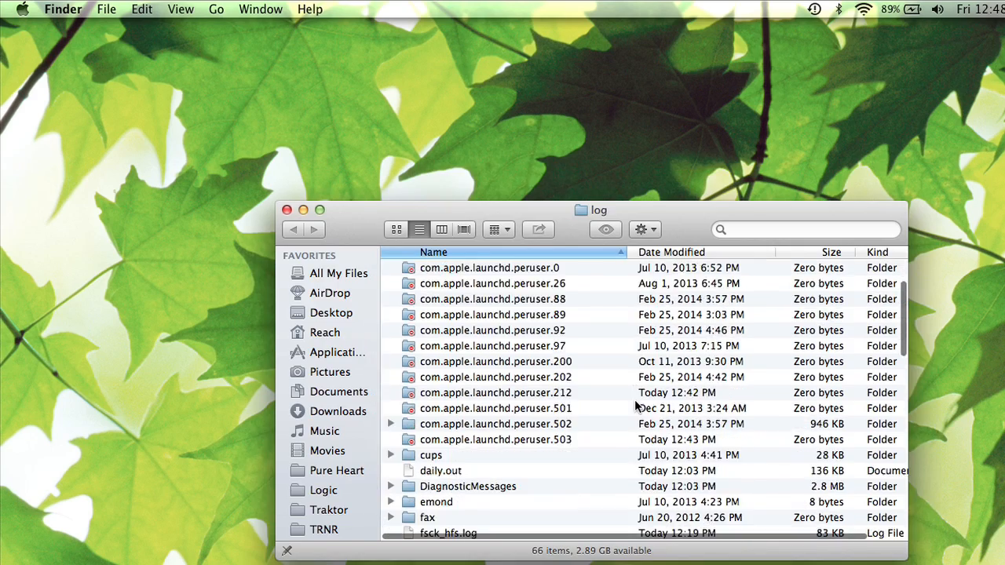
- Scroll the /var/log listing down to system.log, weekly.out and wifi.log
{"action": "scroll", "scroll_direction": "down", "scroll_amount": 3}
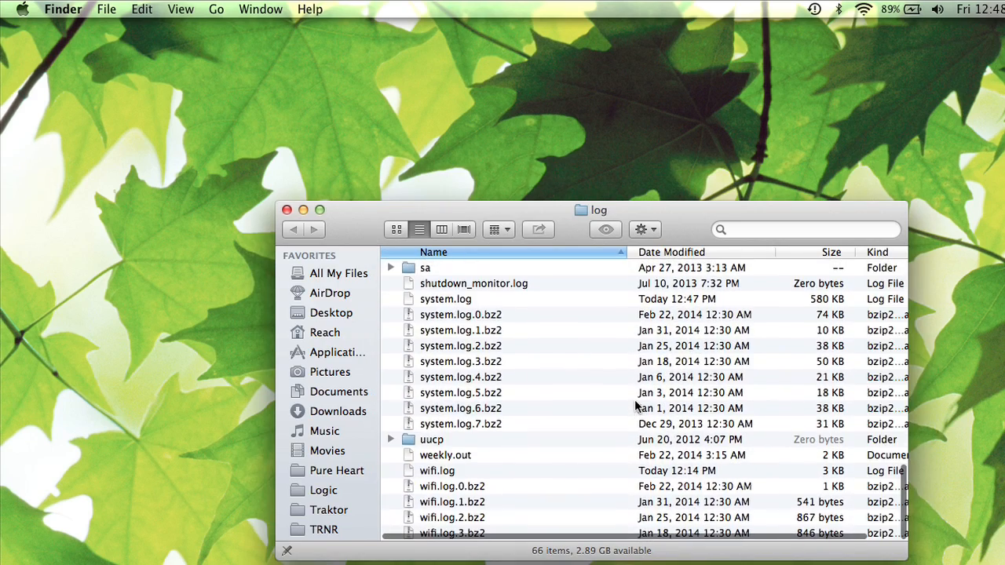